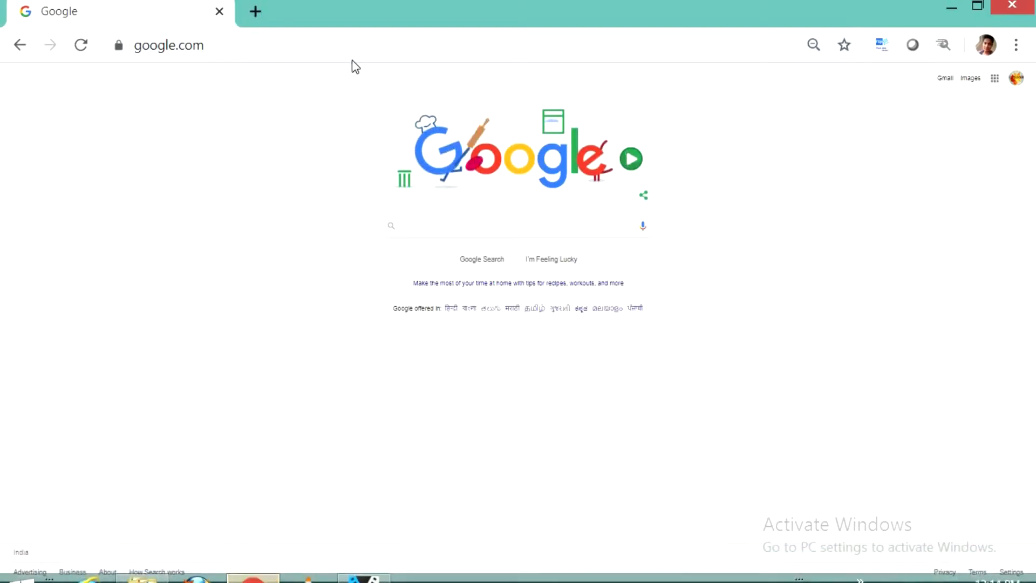
Navigate to youtube.com and reach the account settings for the Pareek Nik channel
{"action": "left_click", "coordinate": [510, 226]}
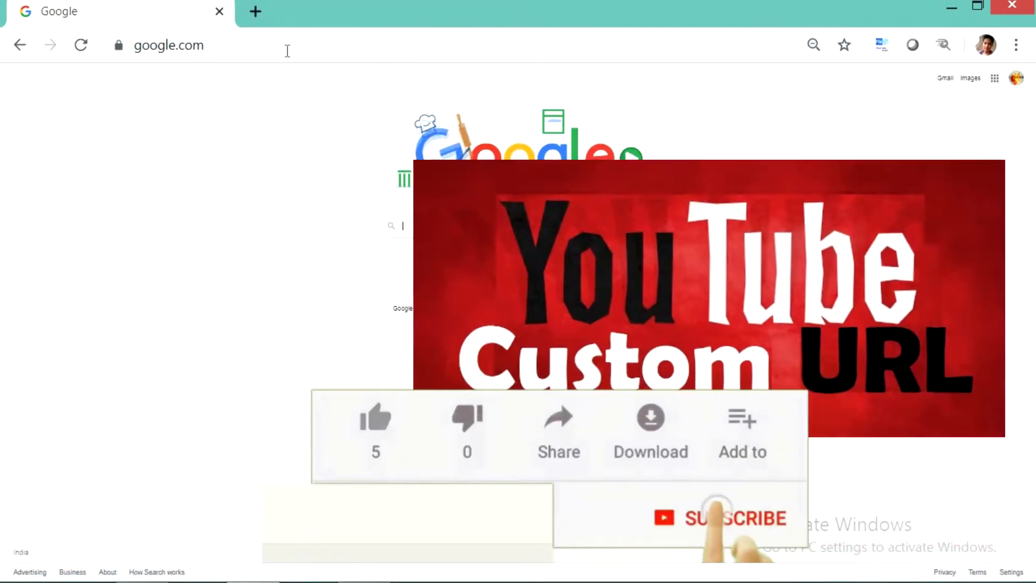
{"action": "left_click", "coordinate": [716, 518]}
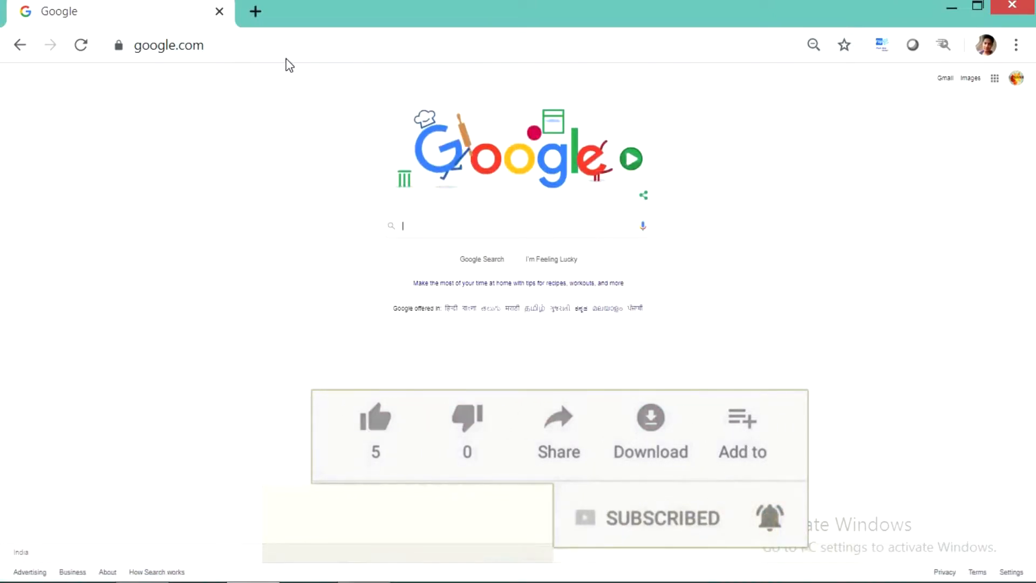
{"action": "left_click", "coordinate": [375, 425]}
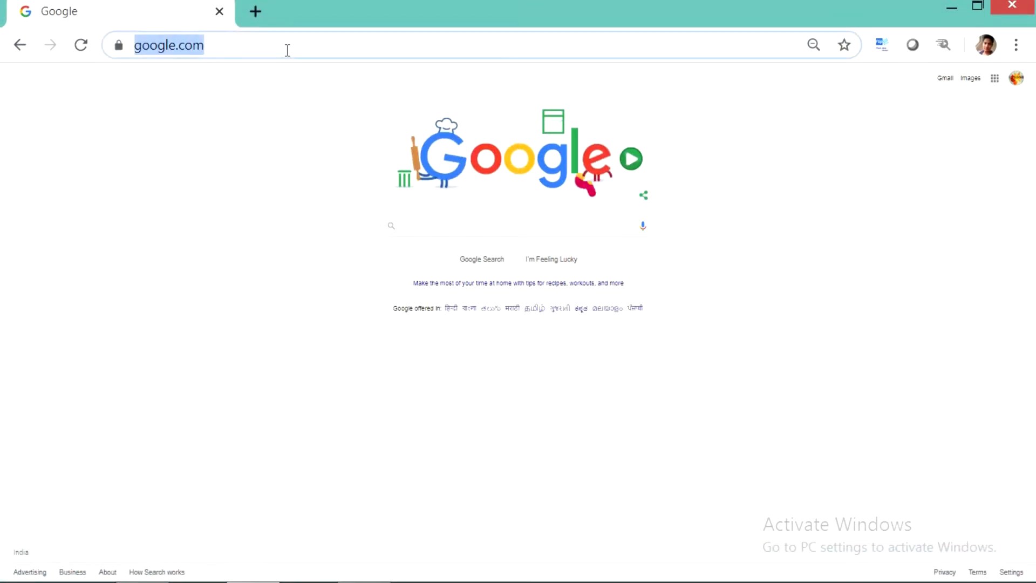
{"action": "type", "text": "youtube.com"}
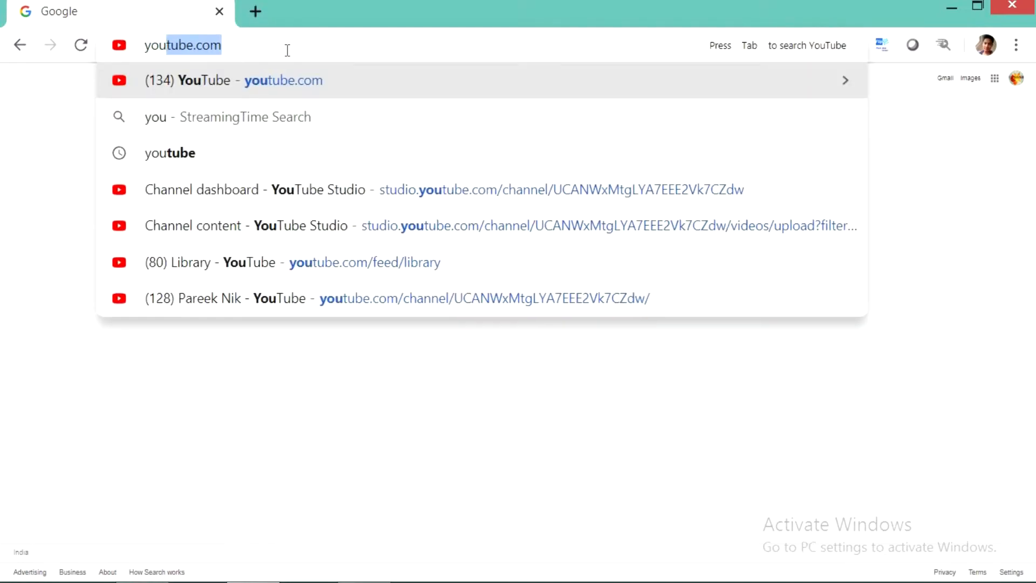
{"action": "key", "text": "Enter"}
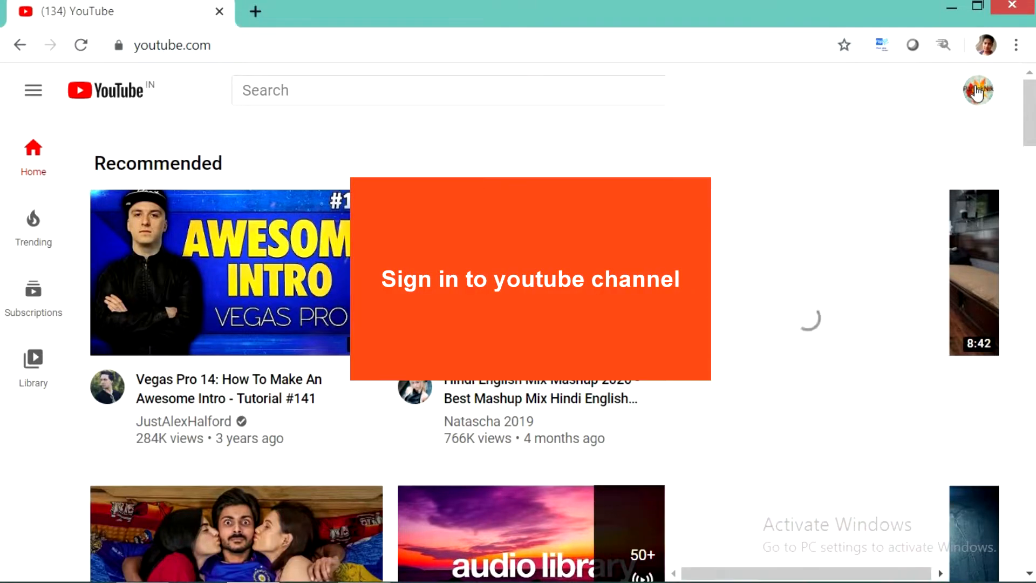
{"action": "left_click", "coordinate": [977, 90]}
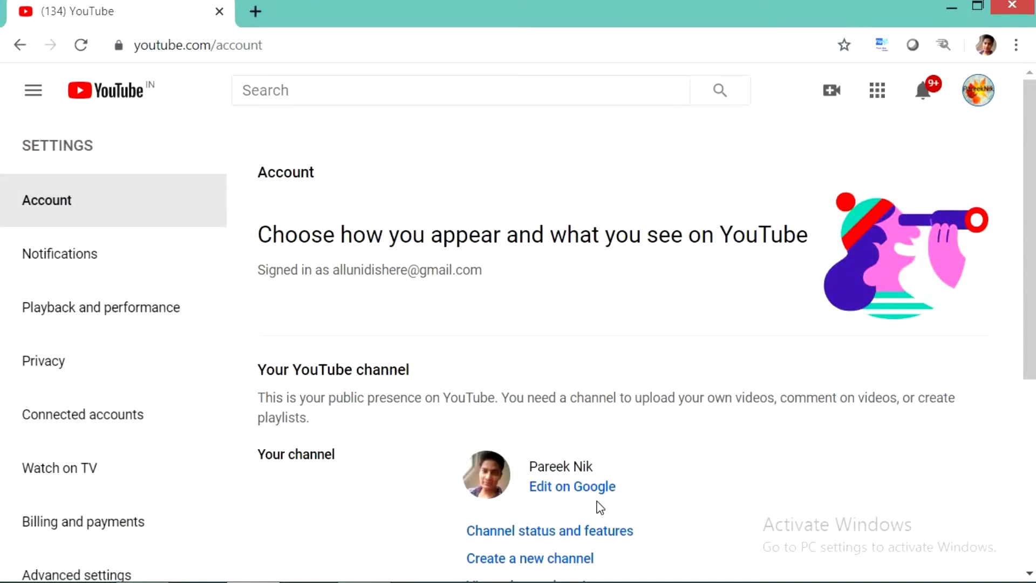
{"action": "mouse_move", "coordinate": [612, 535]}
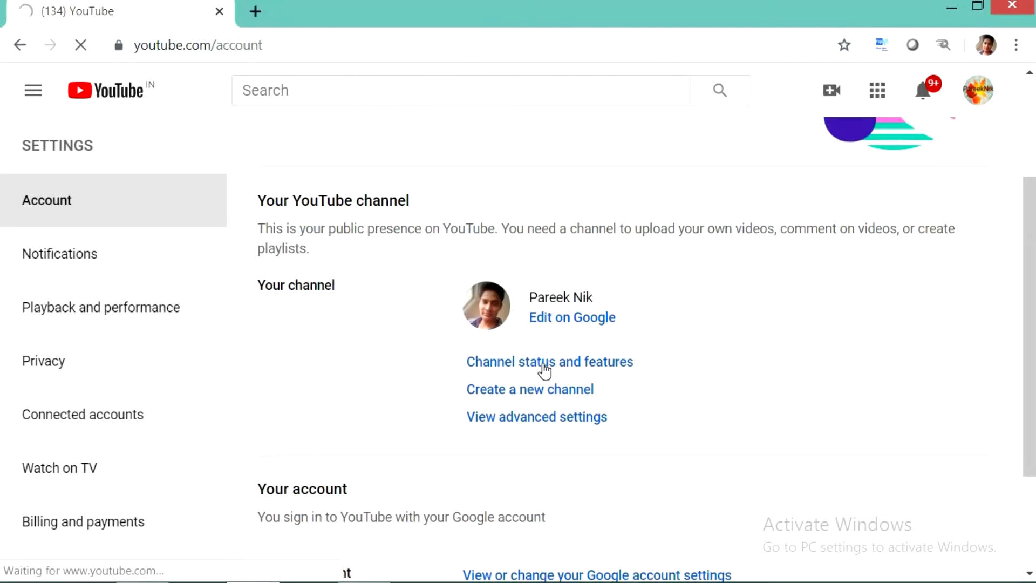
Review the Channel status and features page down to the Custom URL card
{"action": "left_click", "coordinate": [549, 362]}
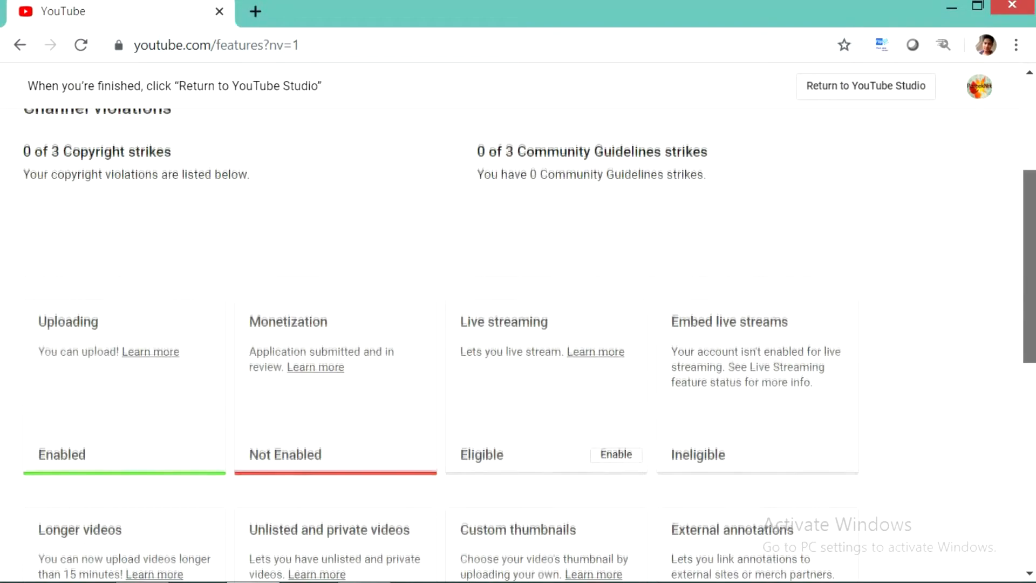
{"action": "scroll", "scroll_direction": "down", "scroll_amount": 3}
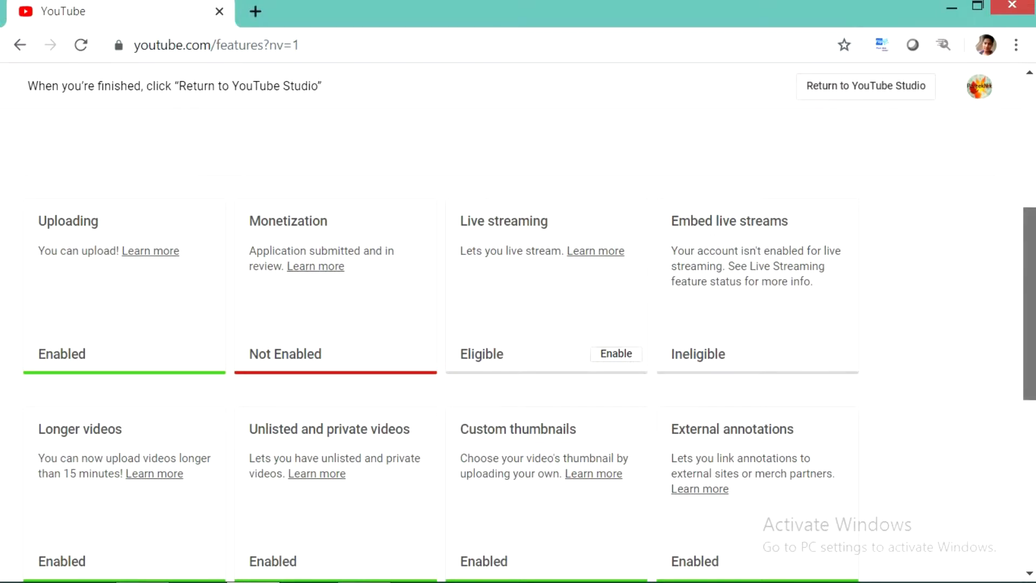
{"action": "scroll", "scroll_direction": "down", "scroll_amount": 3}
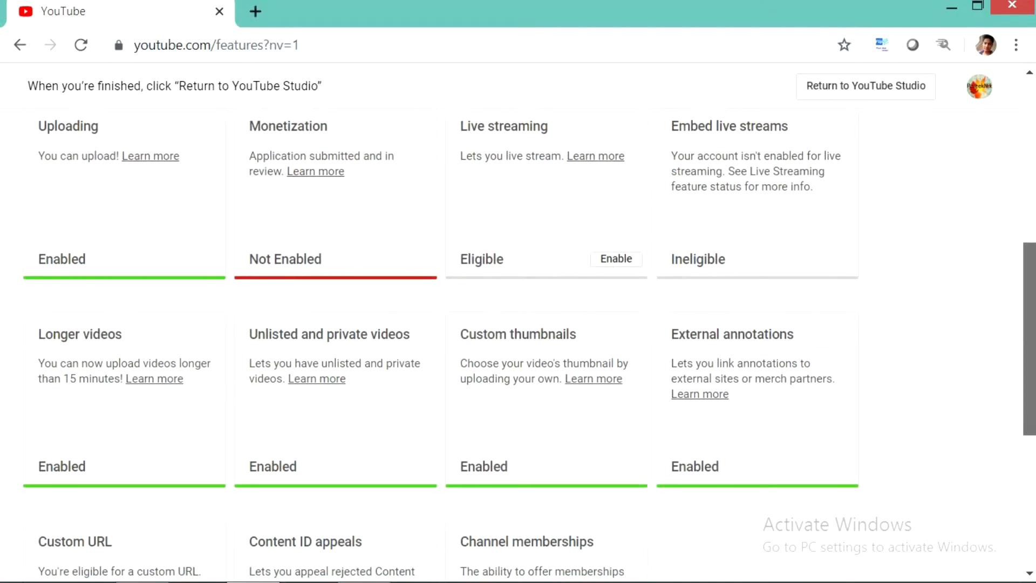
{"action": "scroll", "scroll_direction": "down", "scroll_amount": 3}
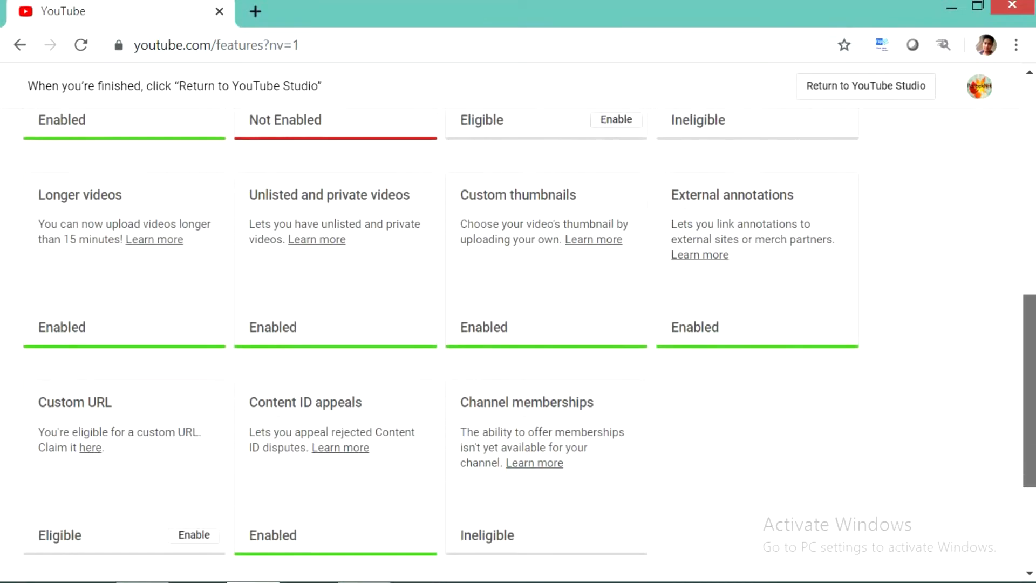
{"action": "scroll", "scroll_direction": "down", "scroll_amount": 3}
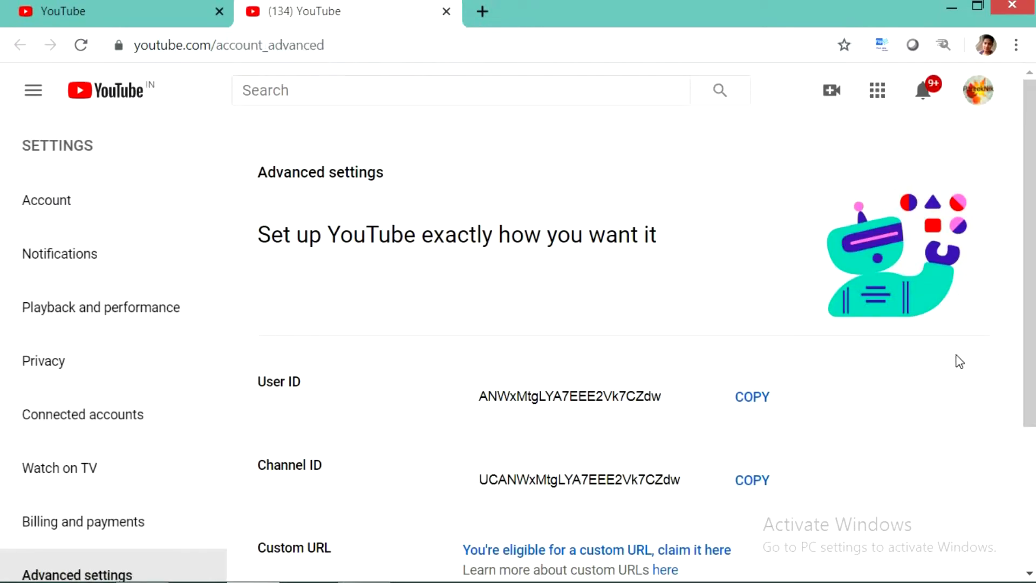
{"action": "mouse_move", "coordinate": [1027, 259]}
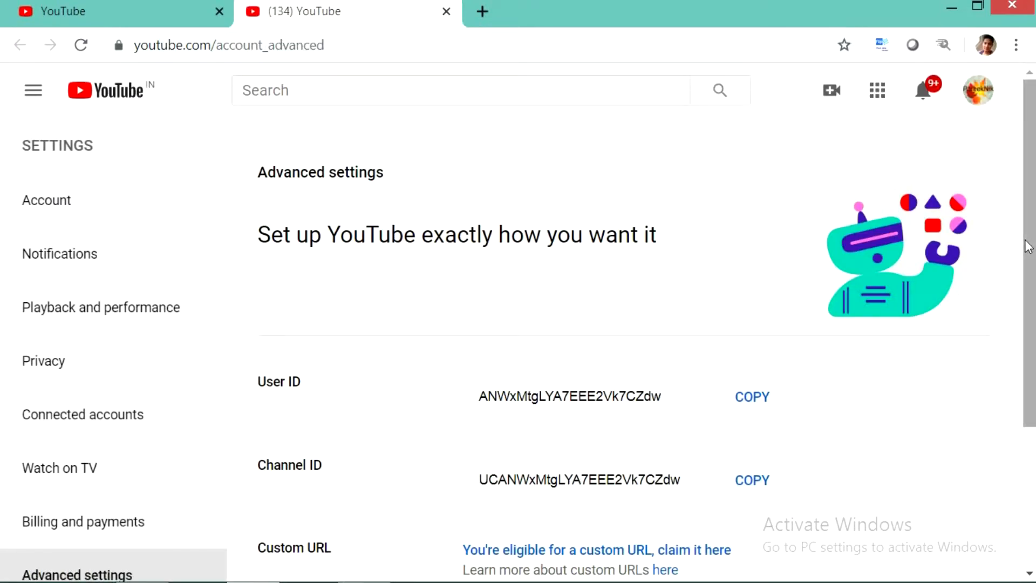
Read the custom URL help article's eligibility rules, highlighting the channel icon requirement
{"action": "scroll", "scroll_direction": "down", "scroll_amount": 3}
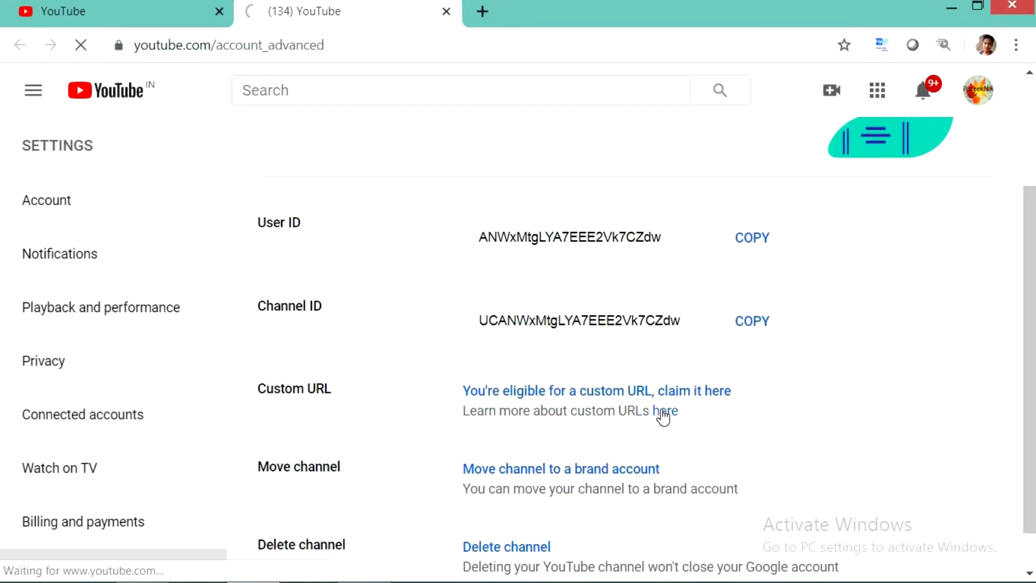
{"action": "left_click", "coordinate": [667, 410]}
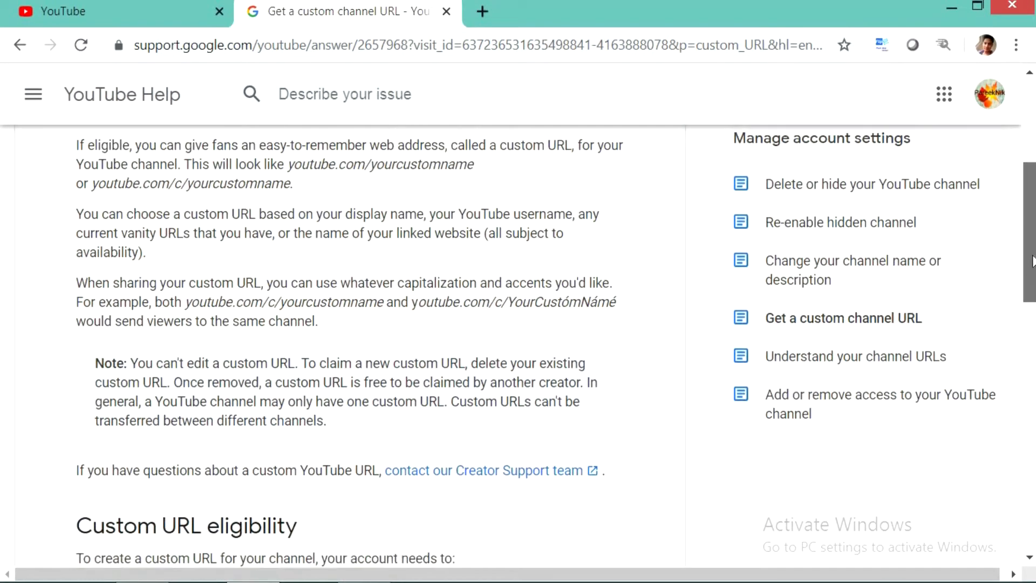
{"action": "scroll", "scroll_direction": "down", "scroll_amount": 3}
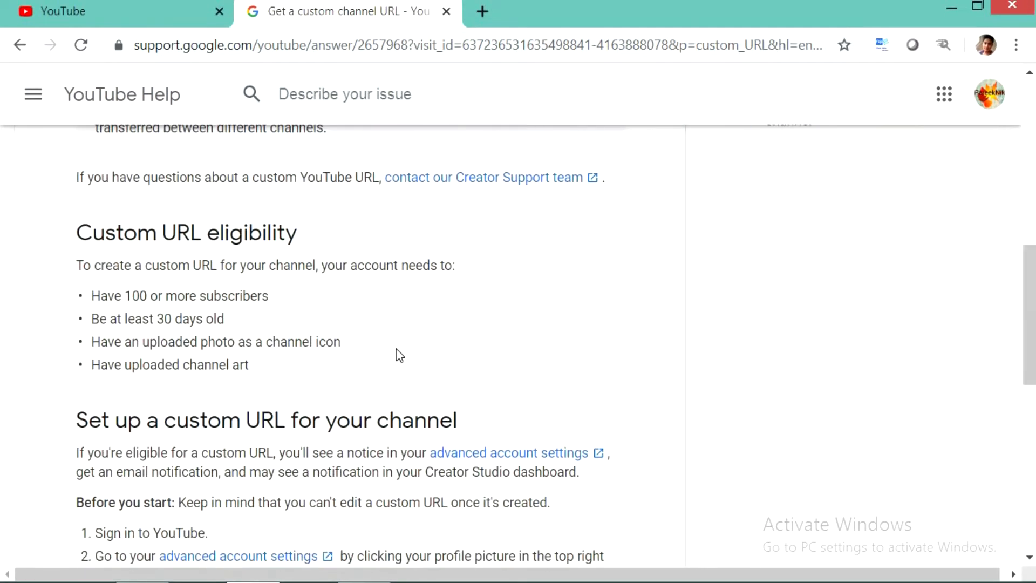
{"action": "left_click_drag", "start_coordinate": [91, 295], "coordinate": [165, 296]}
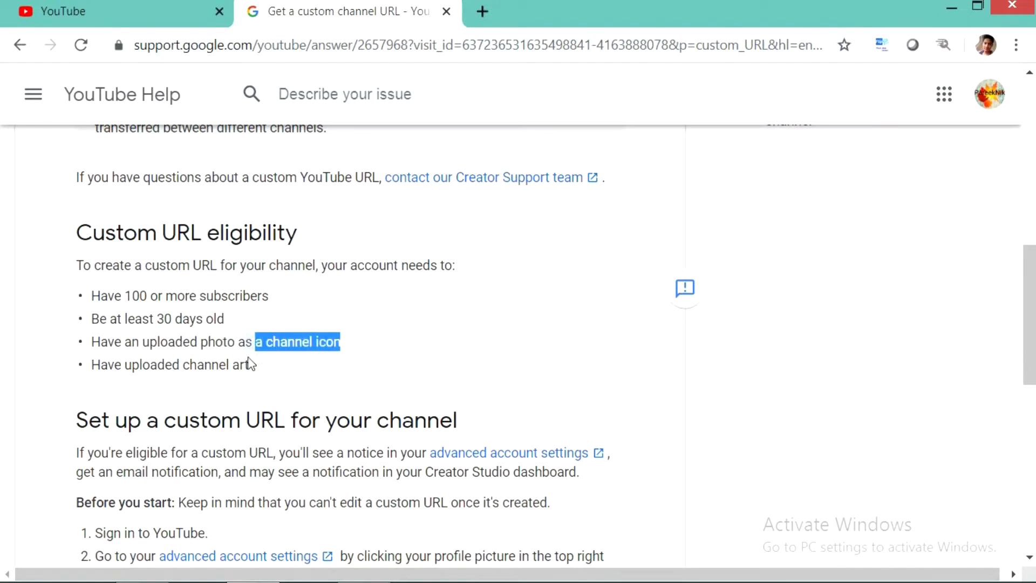
{"action": "left_click", "coordinate": [403, 326]}
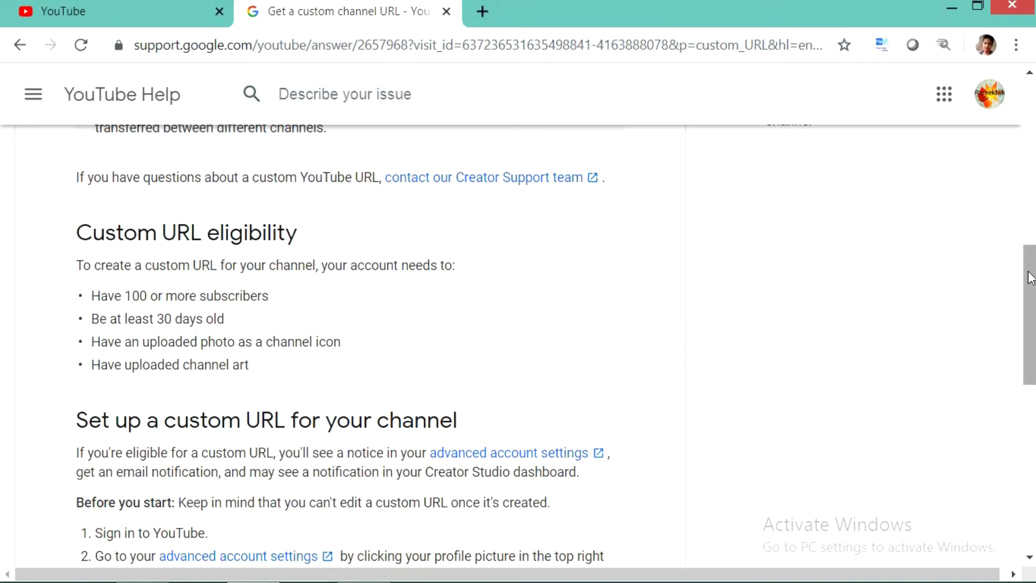
Read the article's custom URL setup steps before returning to Advanced settings
{"action": "scroll", "scroll_direction": "down", "scroll_amount": 3}
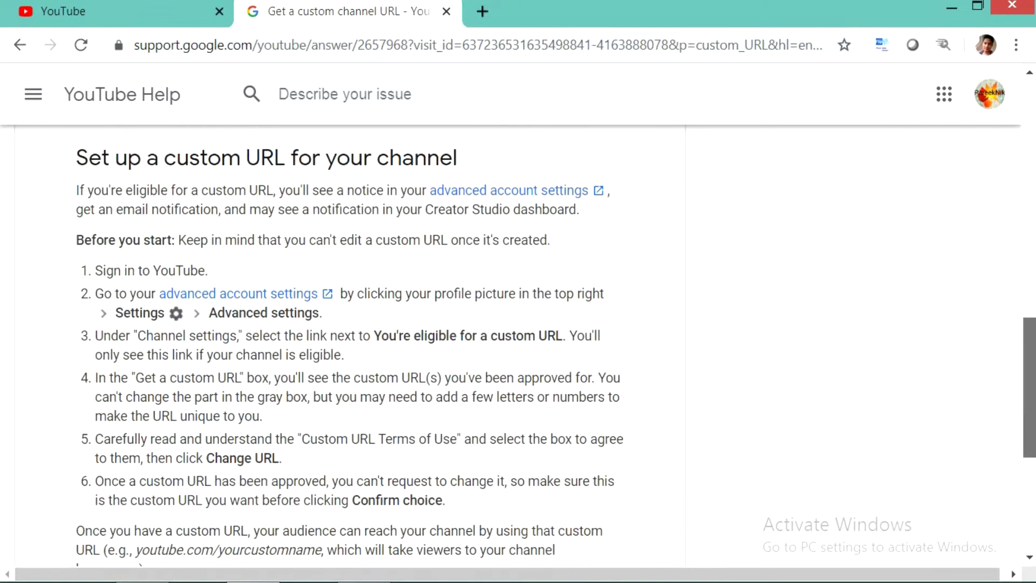
{"action": "scroll", "scroll_direction": "down", "scroll_amount": 3}
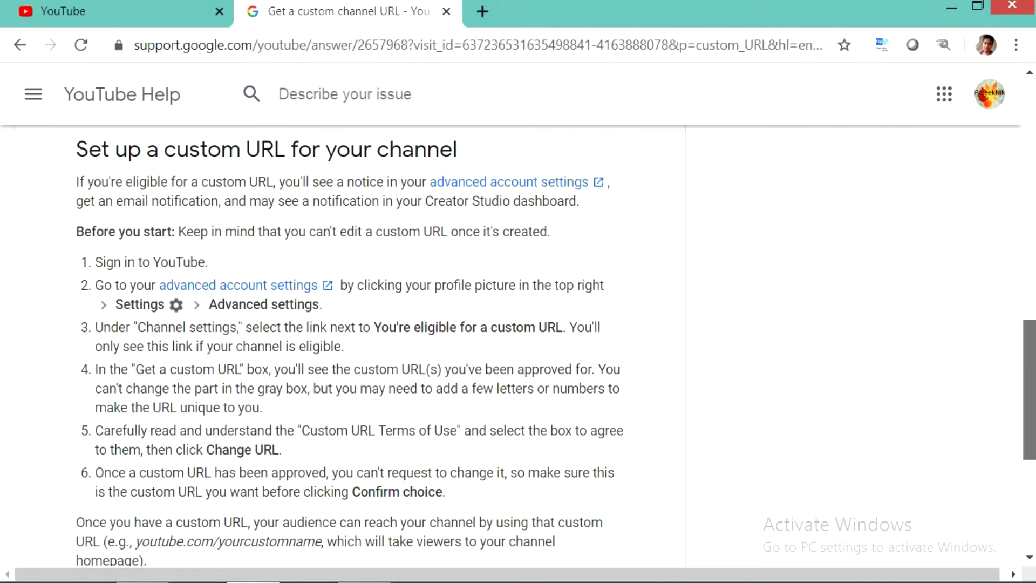
{"action": "scroll", "scroll_direction": "down", "scroll_amount": 3}
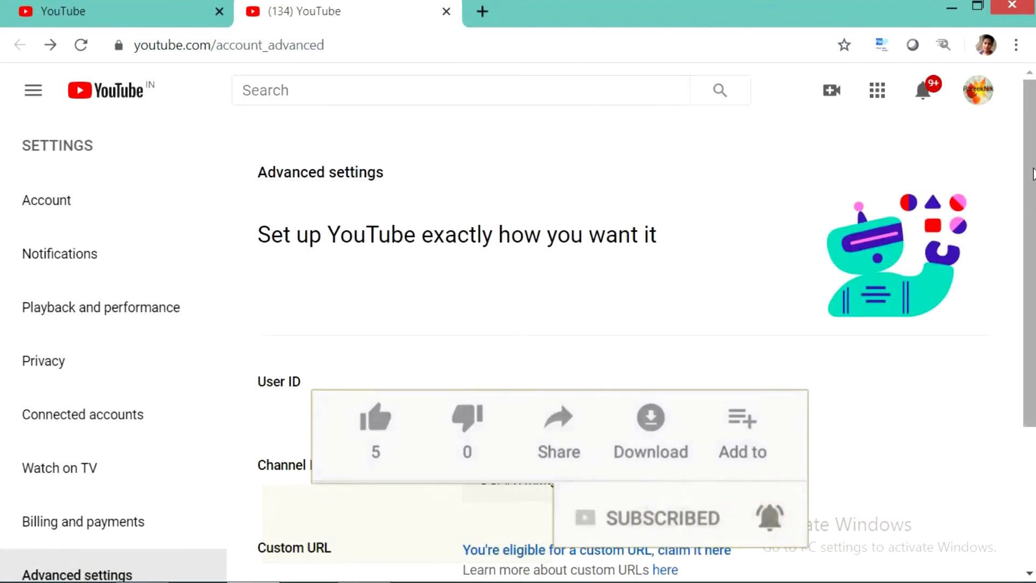
Start the custom URL claim and choose the plain PareekNik URL without a suffix
{"action": "scroll", "scroll_direction": "down", "scroll_amount": 3}
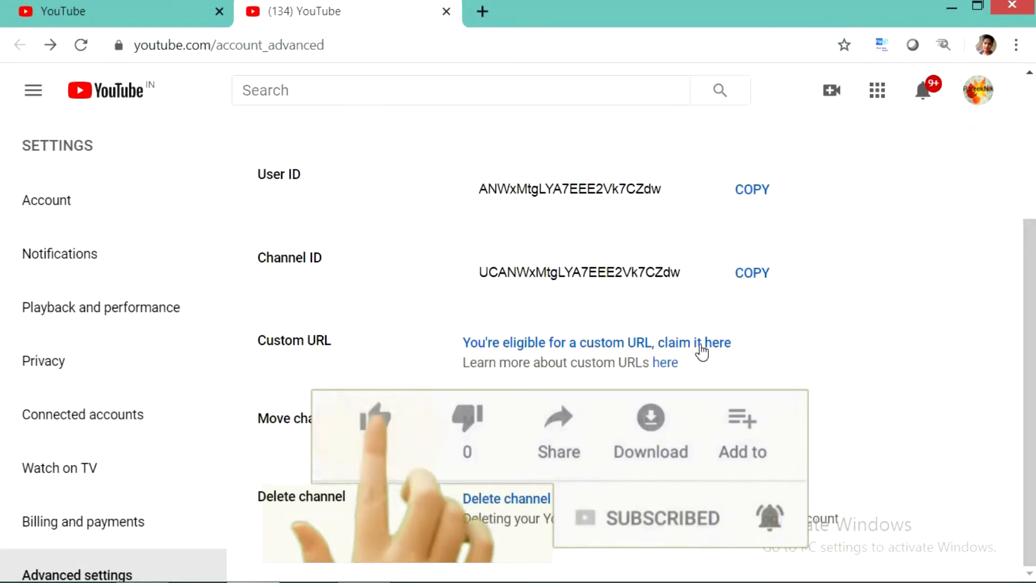
{"action": "left_click", "coordinate": [703, 343]}
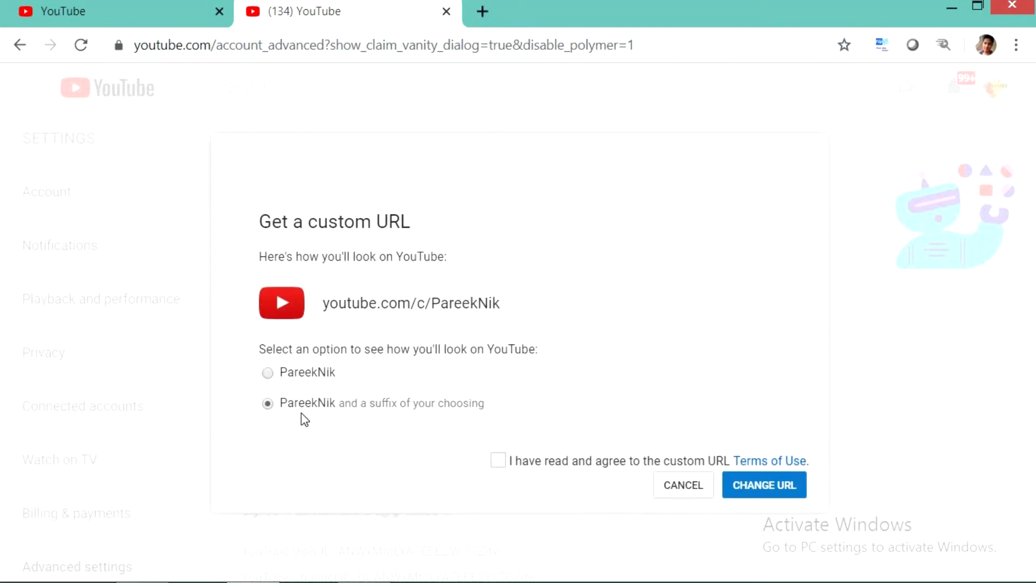
{"action": "left_click", "coordinate": [267, 372]}
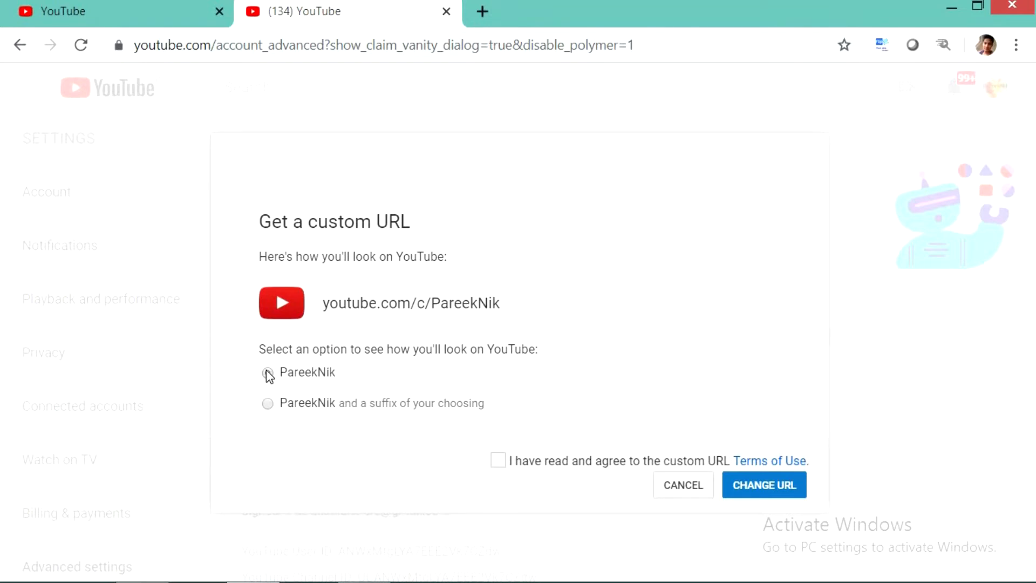
{"action": "left_click", "coordinate": [268, 373]}
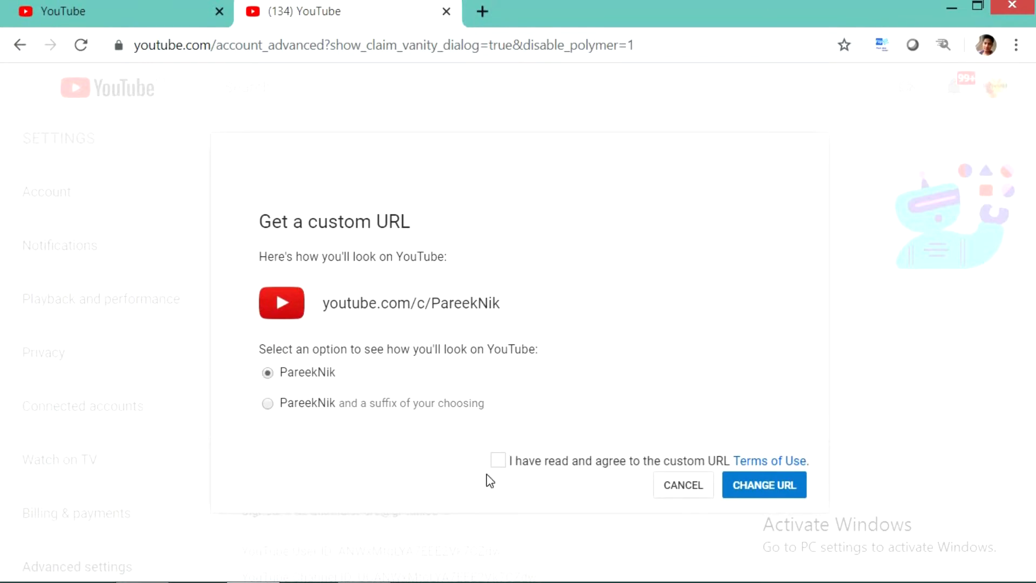
Agree to the Terms of Use and confirm the URL change to youtube.com/c/PareekNik
{"action": "left_click", "coordinate": [499, 460]}
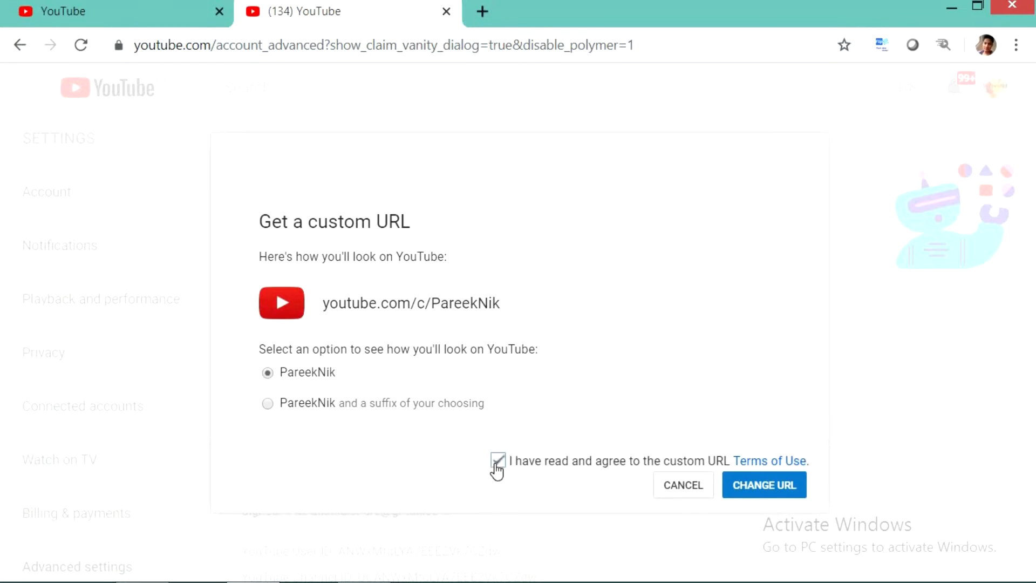
{"action": "left_click", "coordinate": [497, 462]}
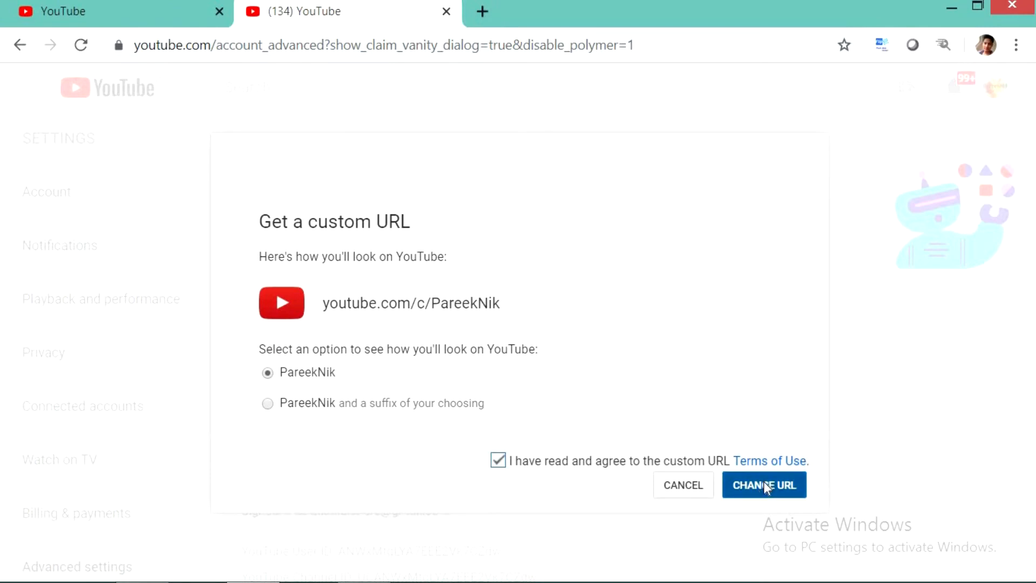
{"action": "left_click", "coordinate": [764, 484]}
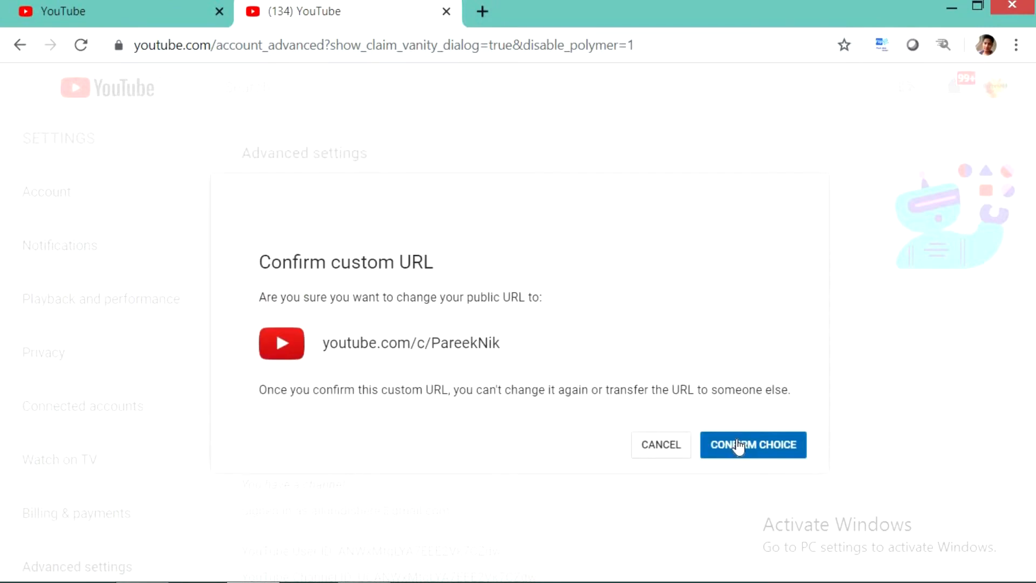
{"action": "left_click", "coordinate": [753, 444]}
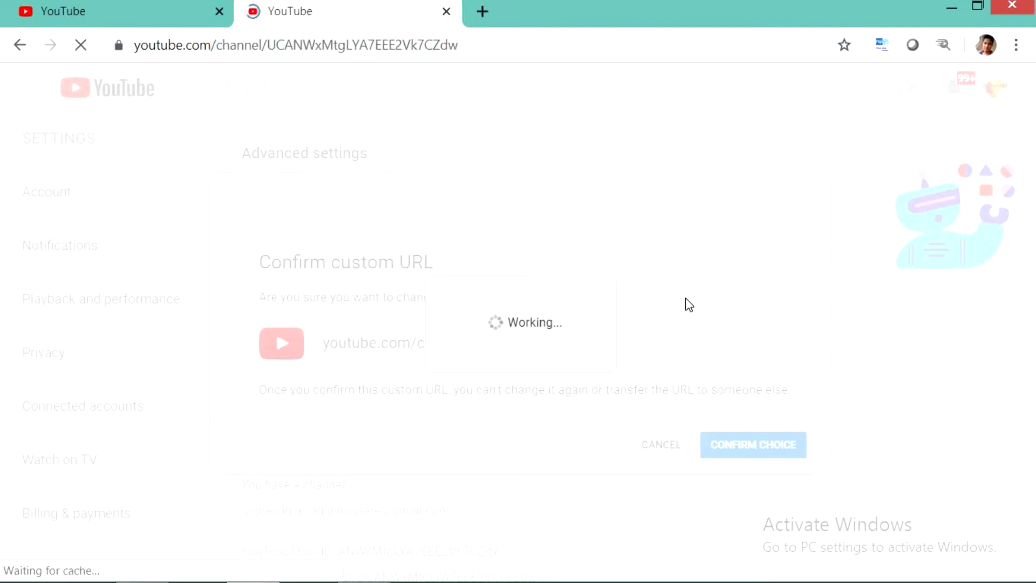
Return to the channel features page showing Custom URL enabled with PareekNik claimed
{"action": "left_click", "coordinate": [753, 444]}
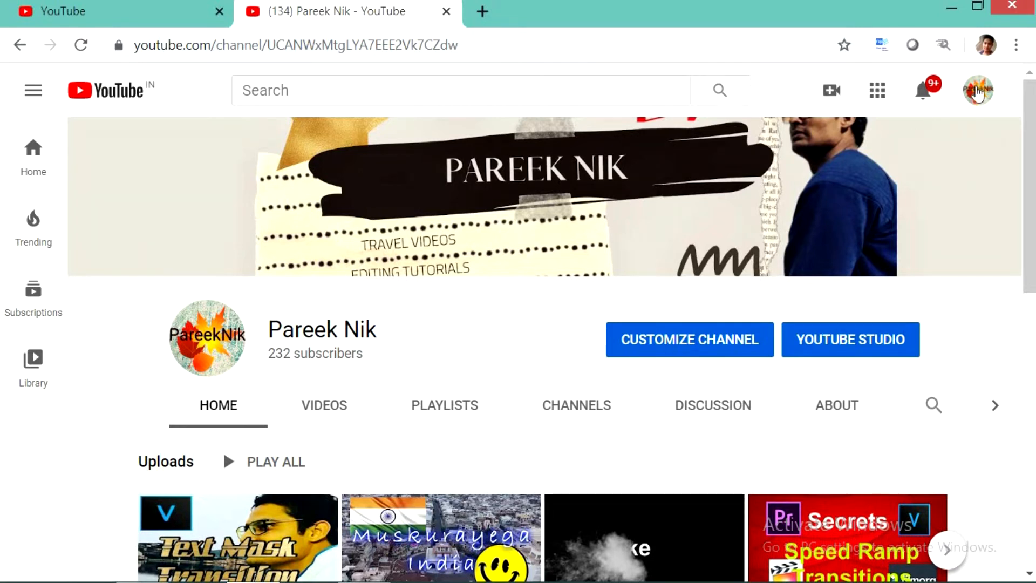
{"action": "left_click", "coordinate": [977, 90]}
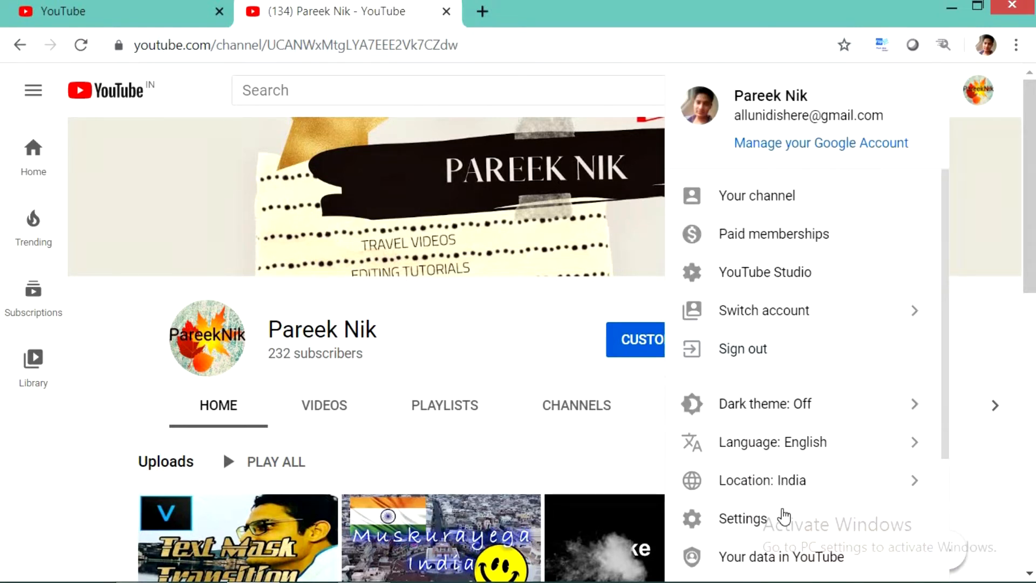
{"action": "left_click", "coordinate": [743, 518]}
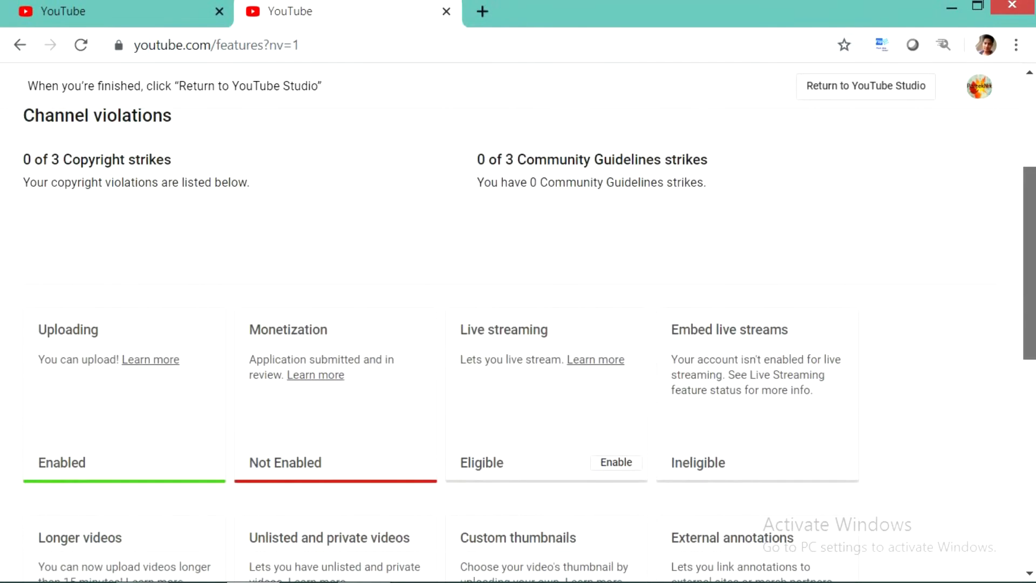
{"action": "scroll", "scroll_direction": "down", "scroll_amount": 3}
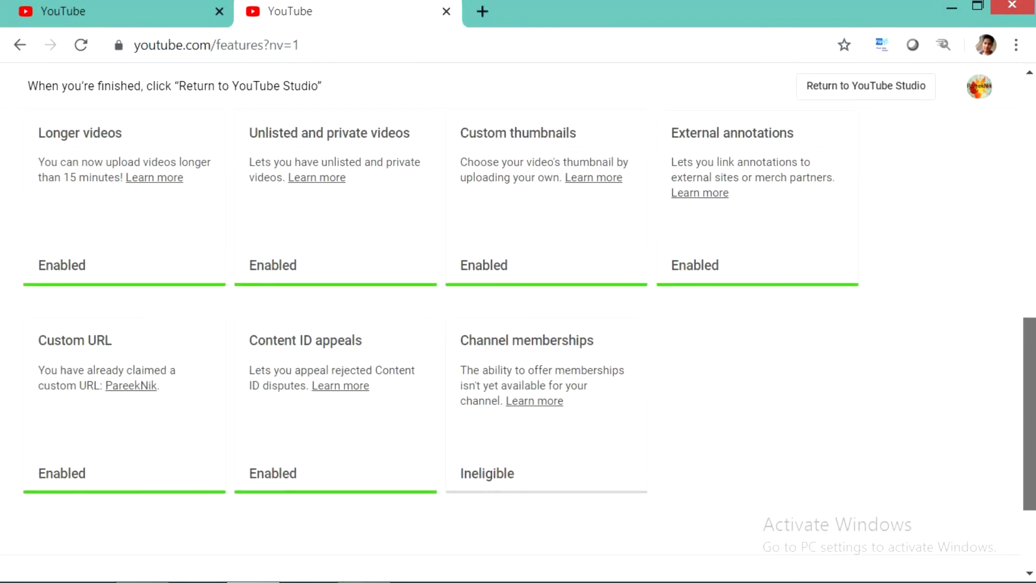
{"action": "mouse_move", "coordinate": [177, 450]}
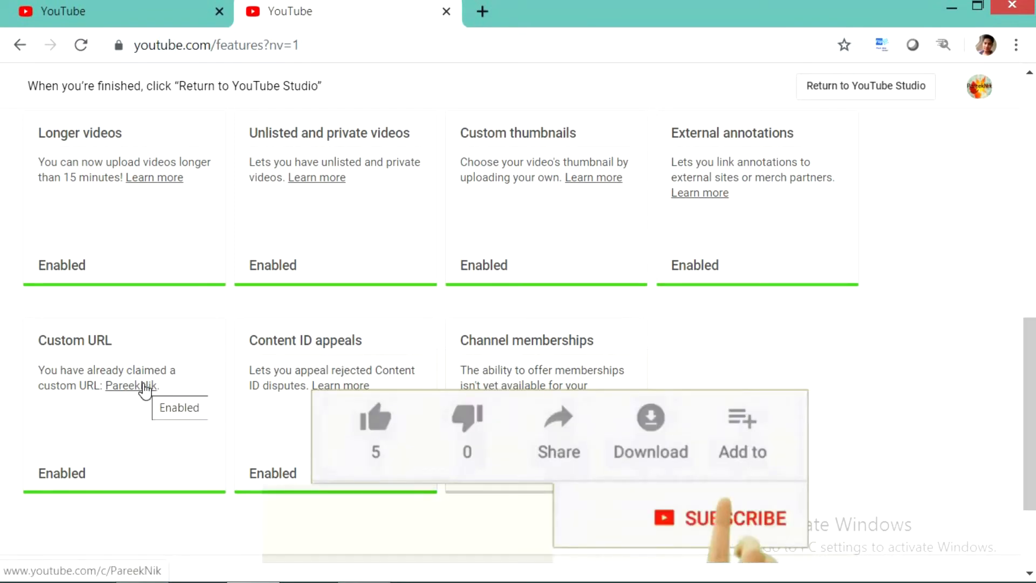
{"action": "left_click", "coordinate": [725, 518]}
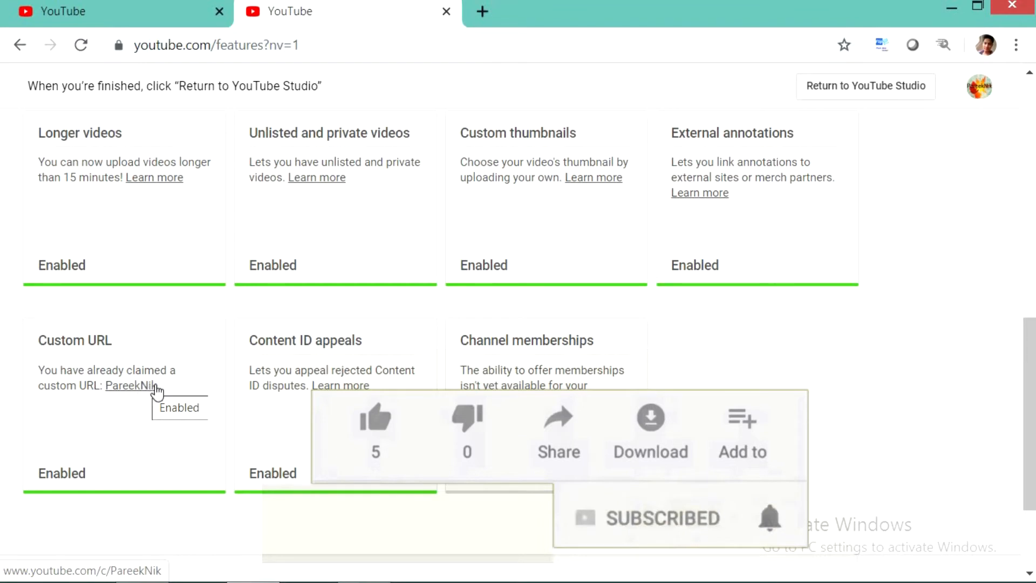
{"action": "mouse_move", "coordinate": [211, 438]}
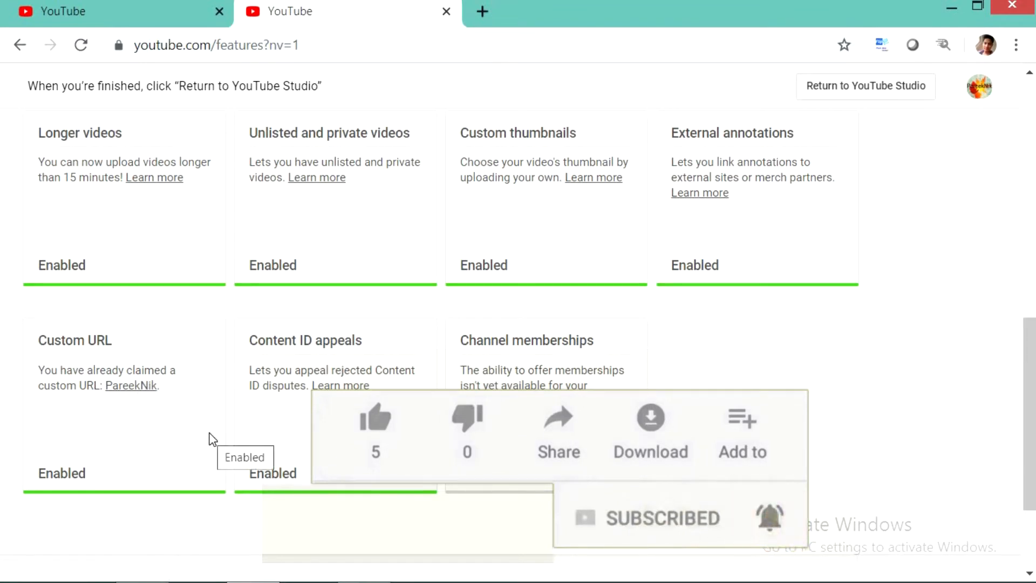
{"action": "left_click", "coordinate": [481, 10]}
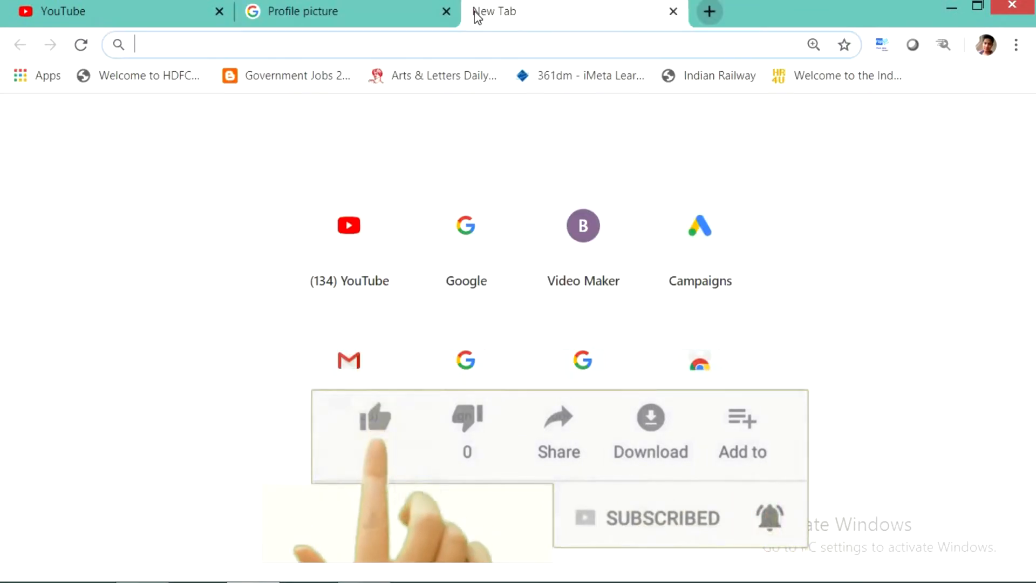
Visit youtube.com/pareeknik and confirm it loads the Pareek Nik channel home page
{"action": "left_click", "coordinate": [375, 419]}
{"action": "type", "text": "www.youtube.com"}
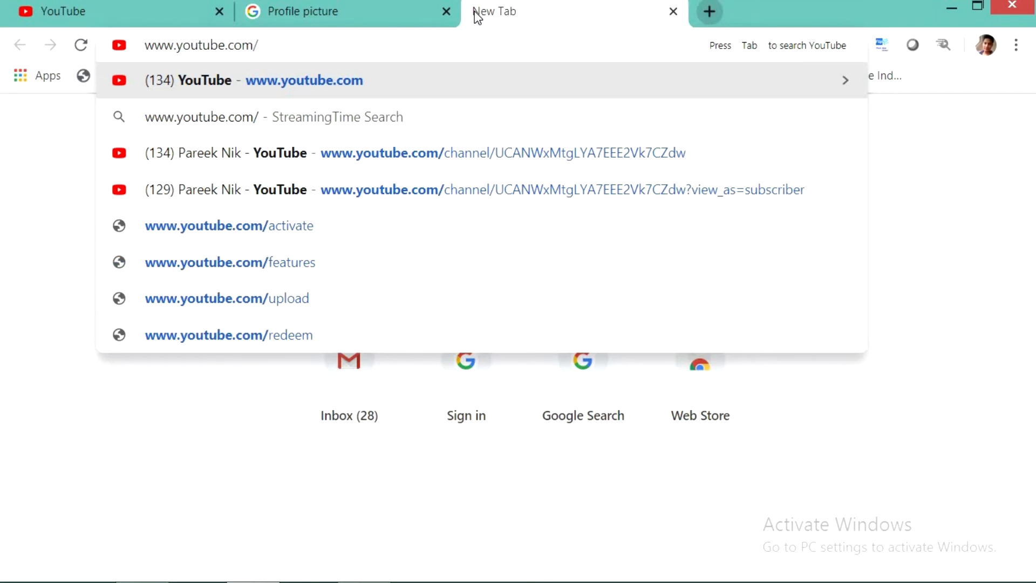
{"action": "type", "text": "/pare"}
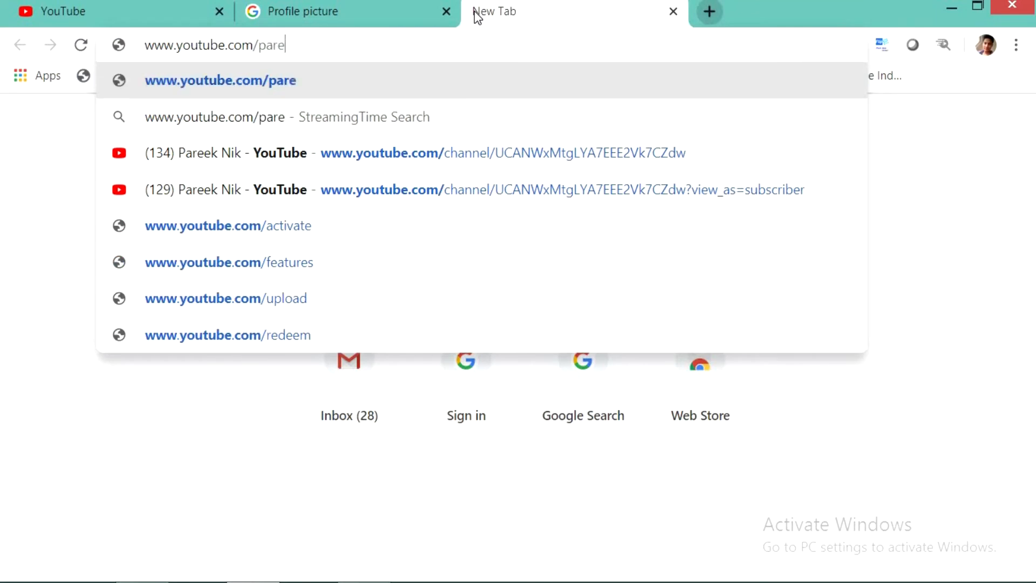
{"action": "type", "text": "eknik"}
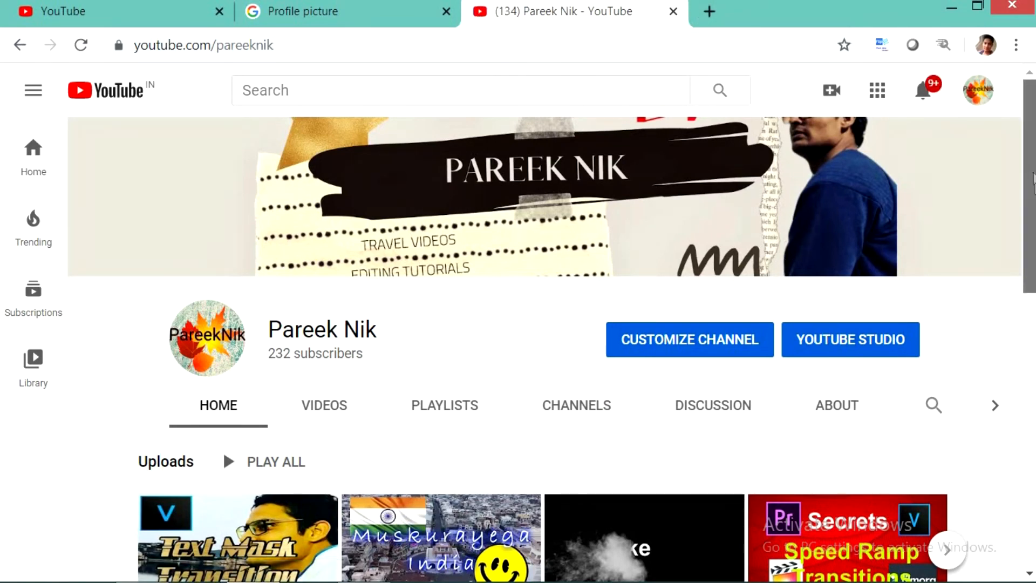
{"action": "scroll", "scroll_direction": "down", "scroll_amount": 3}
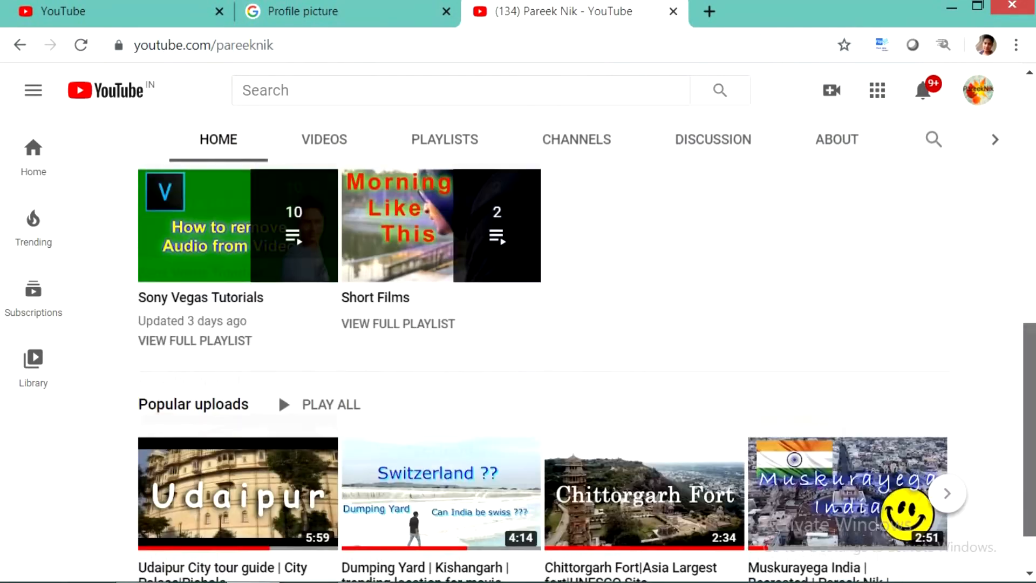
{"action": "scroll", "scroll_direction": "down", "scroll_amount": 3}
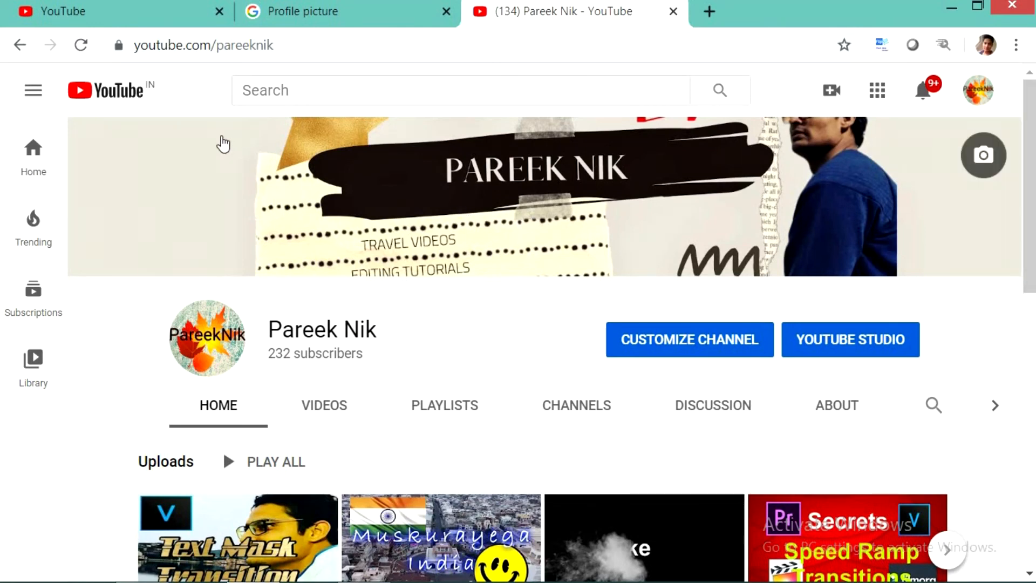
{"action": "mouse_move", "coordinate": [204, 134]}
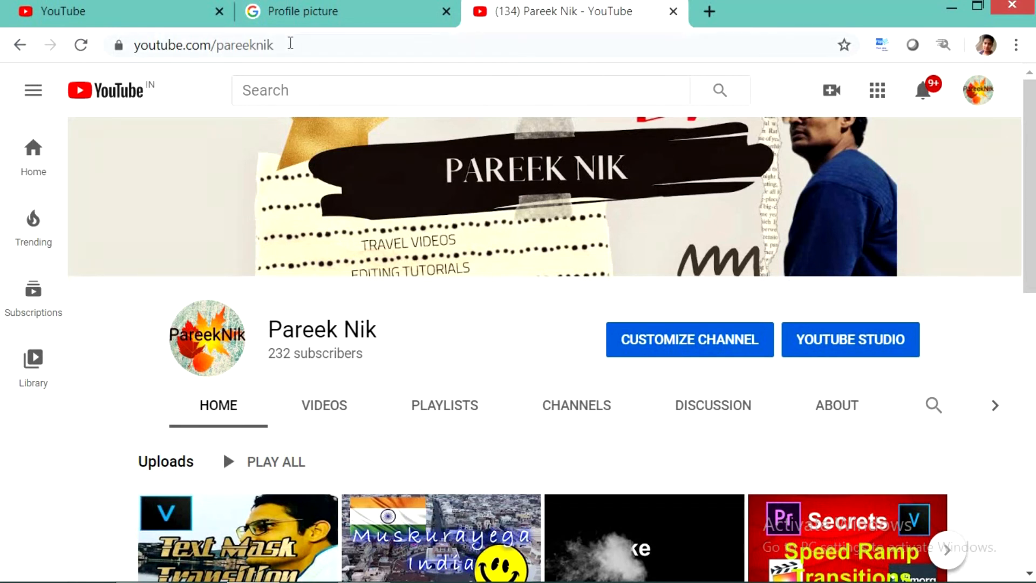
{"action": "left_click", "coordinate": [203, 46]}
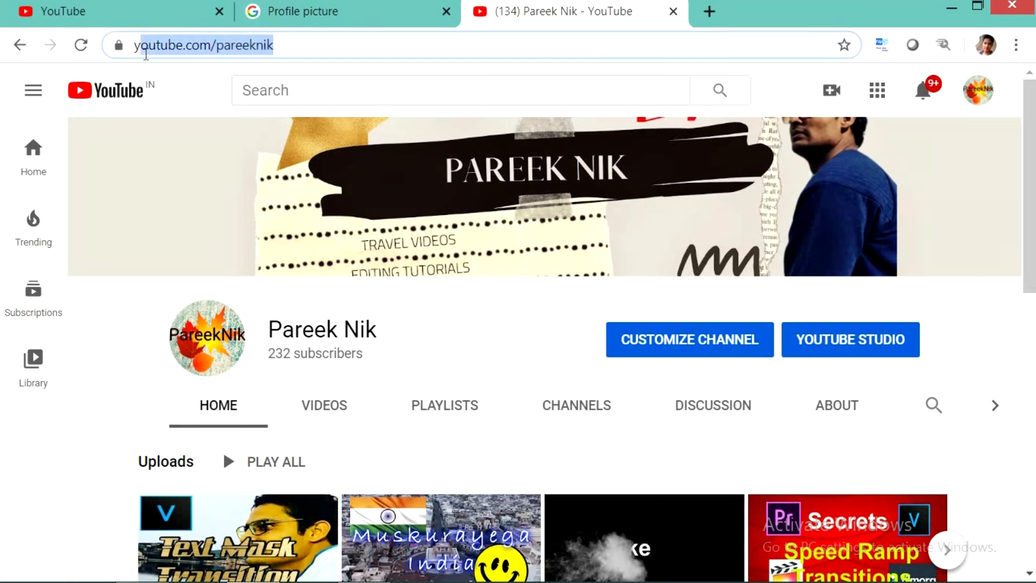